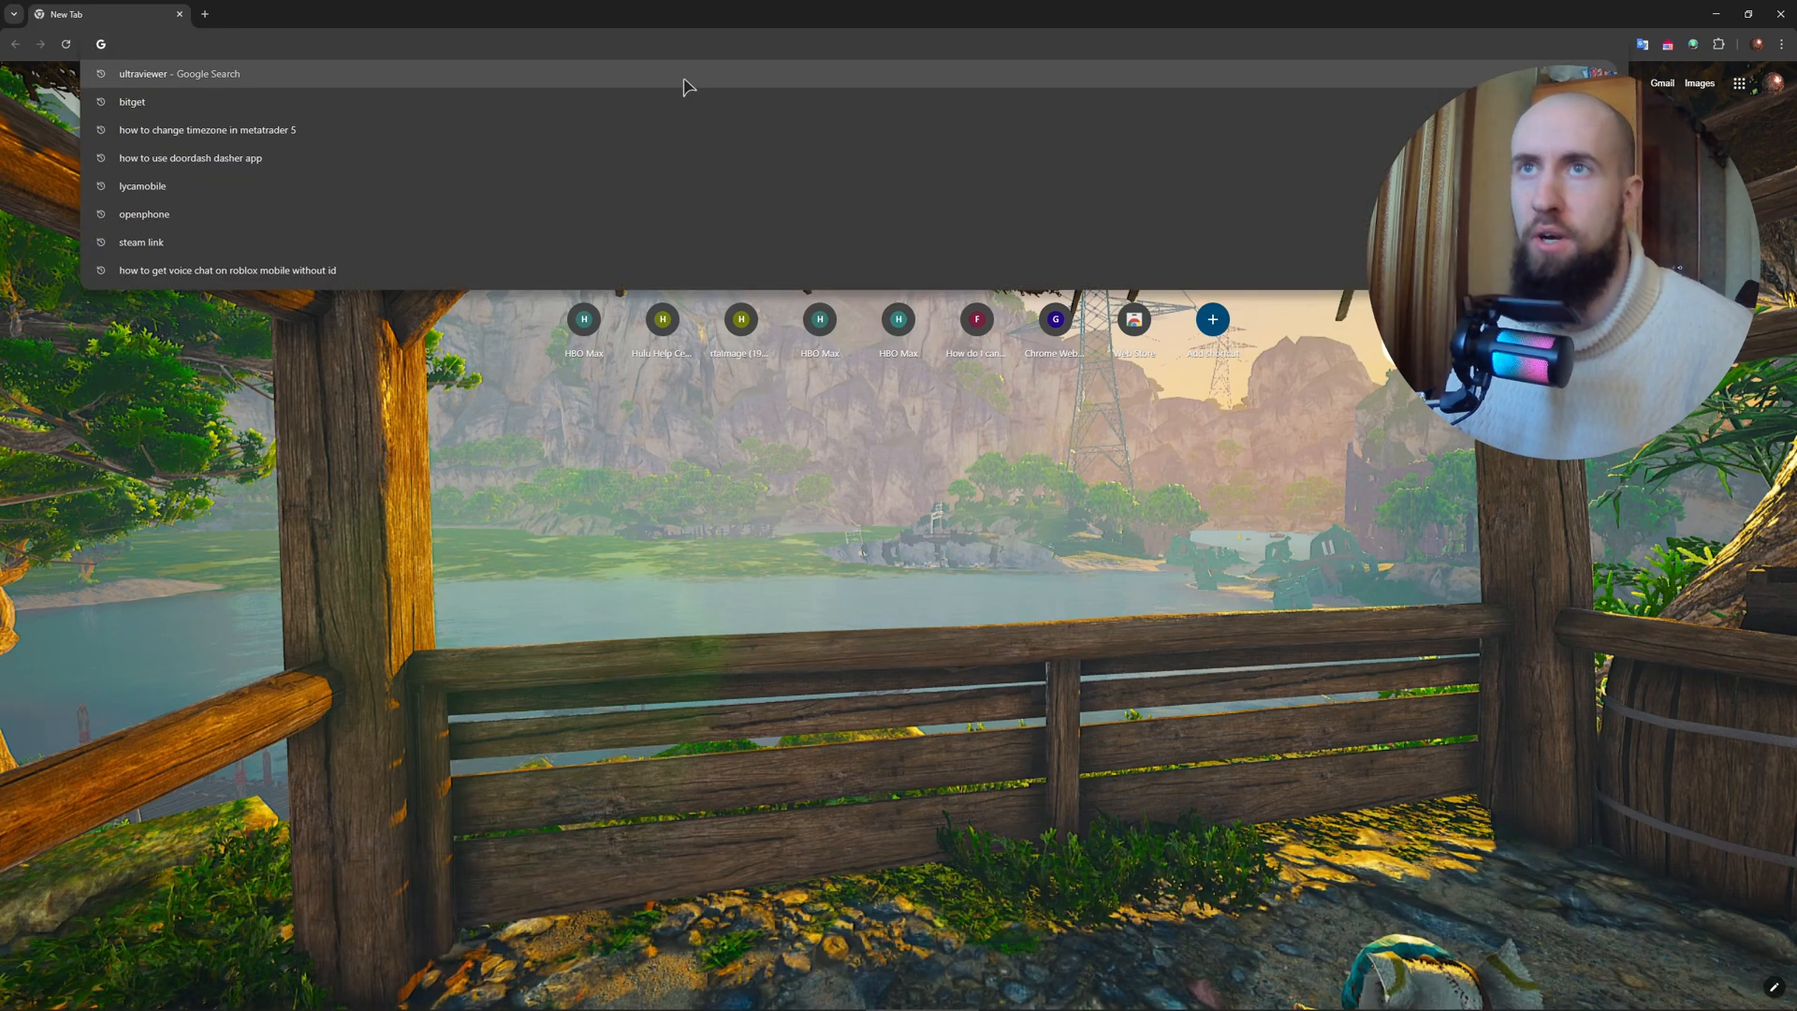
Run a Google search for 'ultraviewer' from the address bar suggestion
{"action": "left_click", "coordinate": [179, 73]}
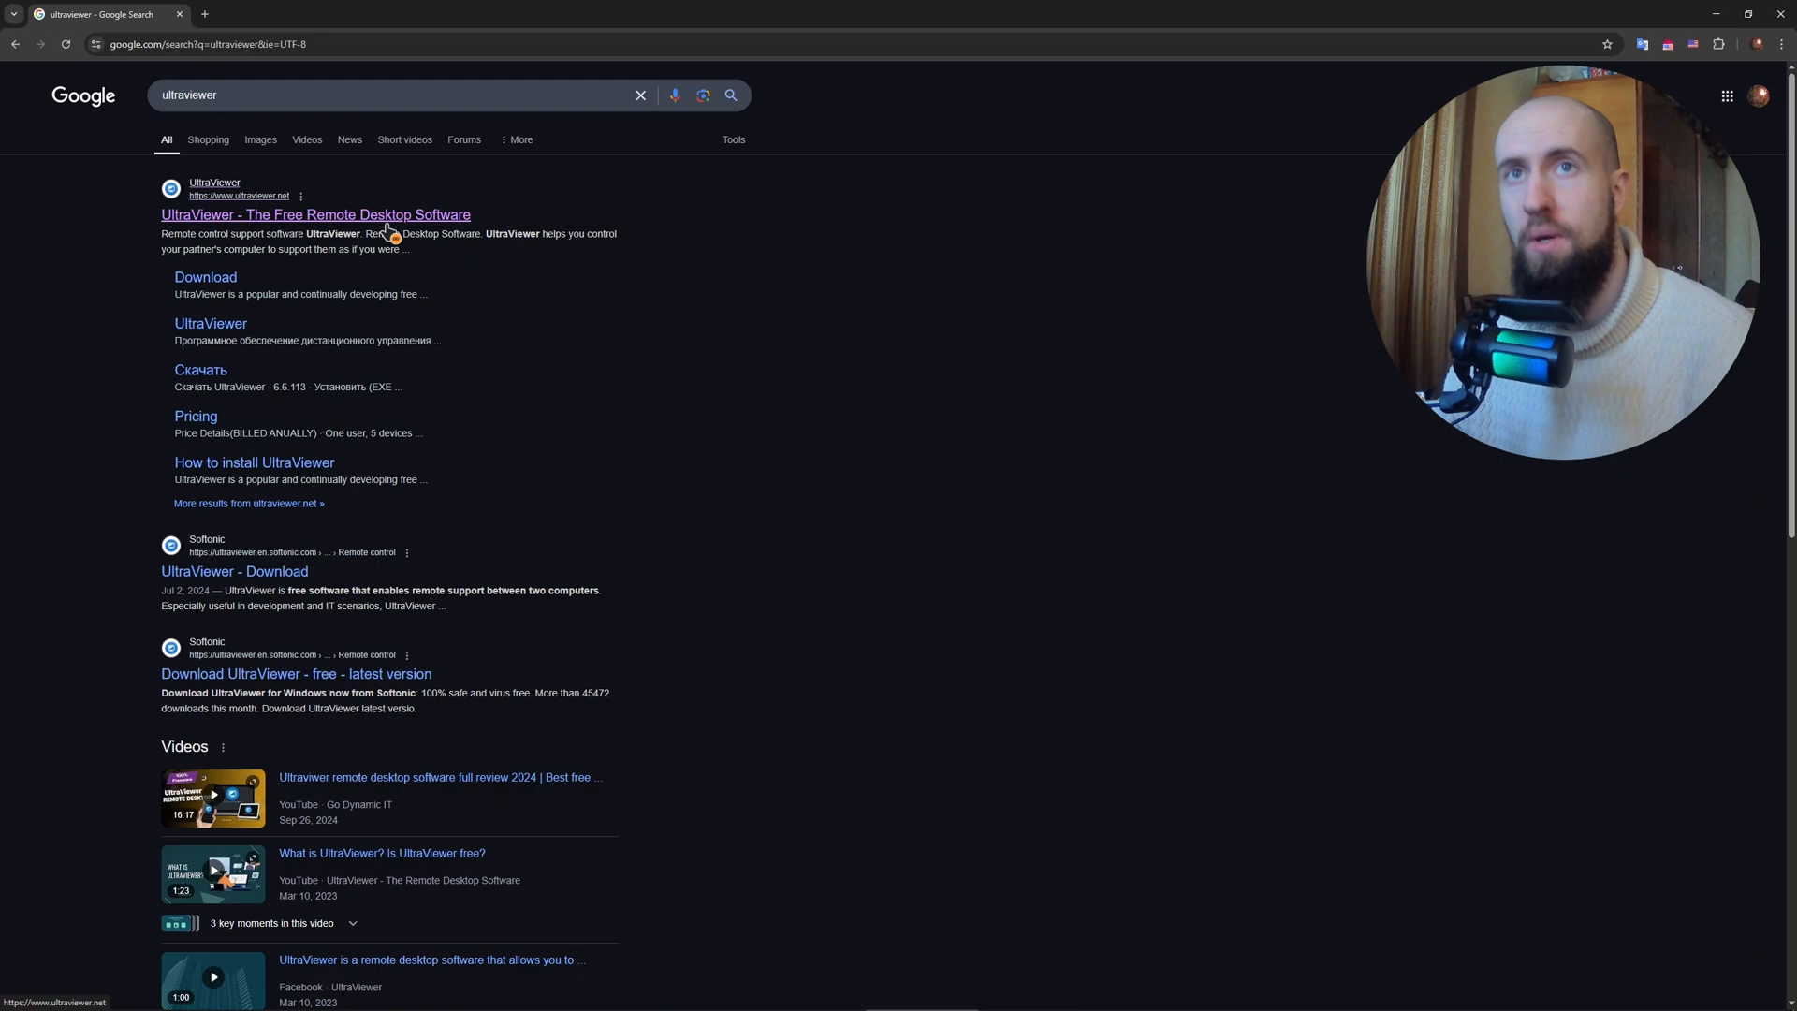
Go from the search result to UltraViewer's official site and its DOWNLOAD page for 6.6.113
{"action": "left_click", "coordinate": [315, 214]}
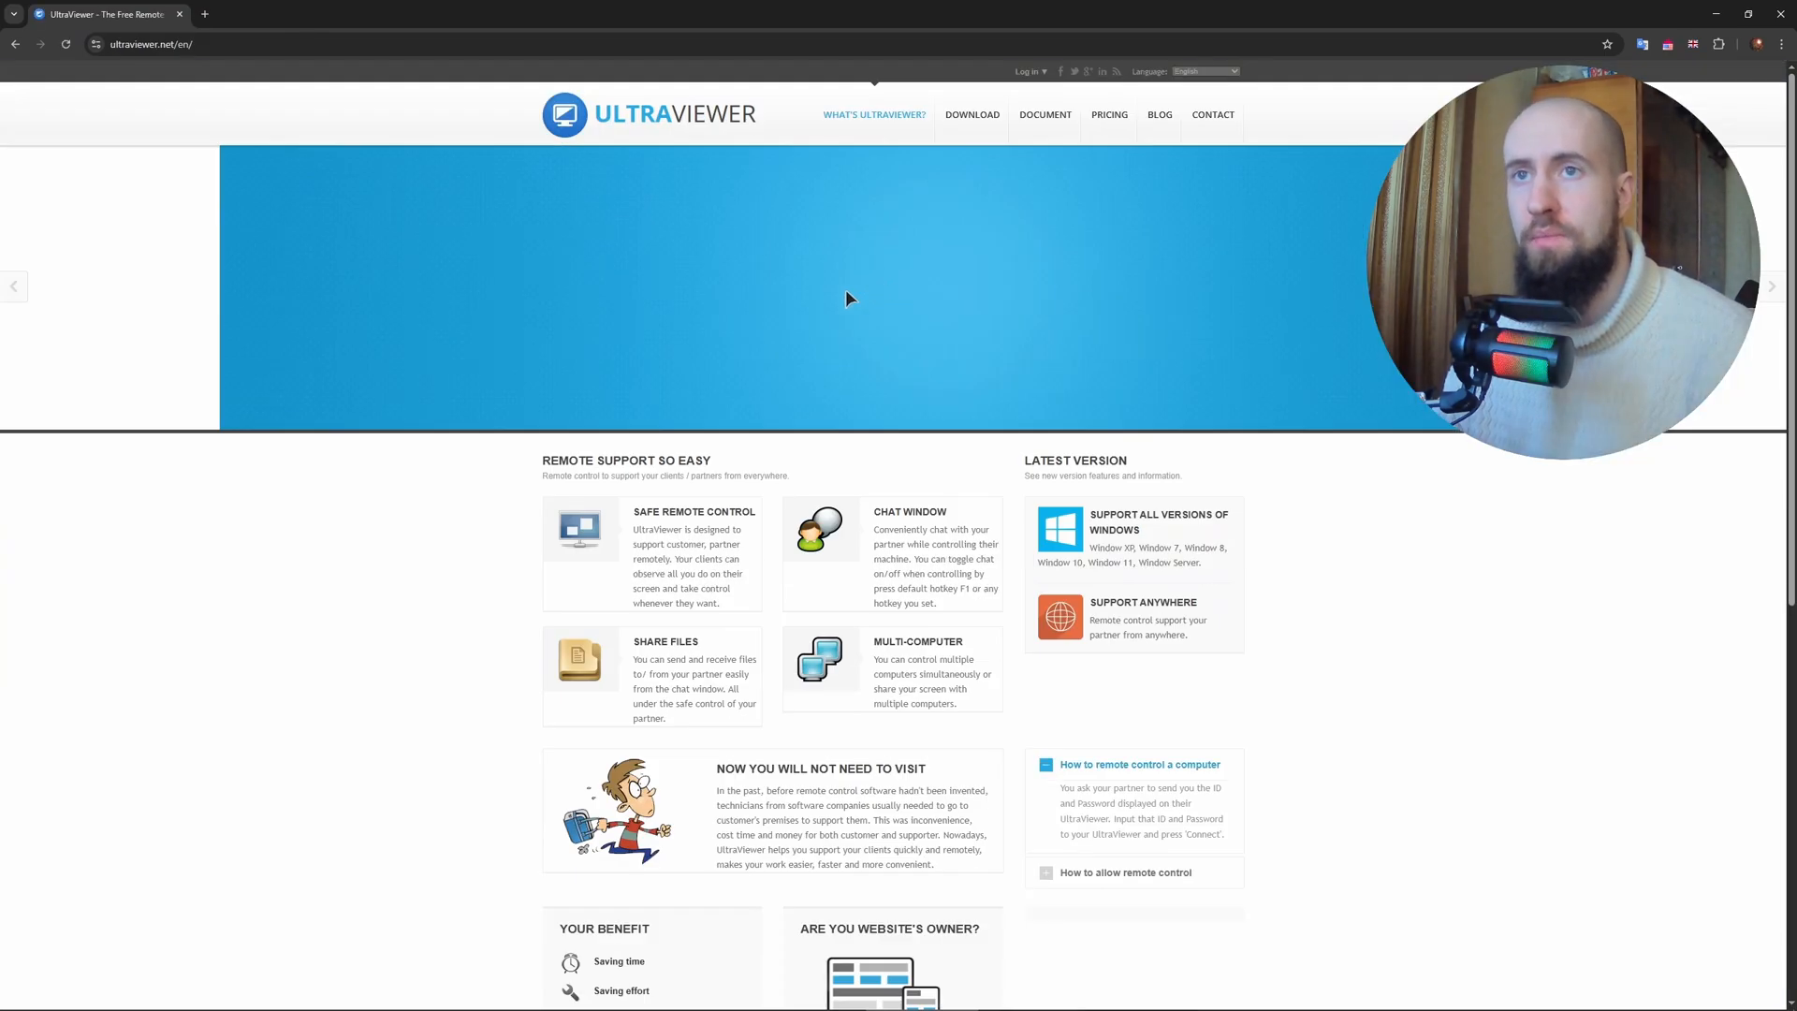
{"action": "left_click", "coordinate": [971, 114]}
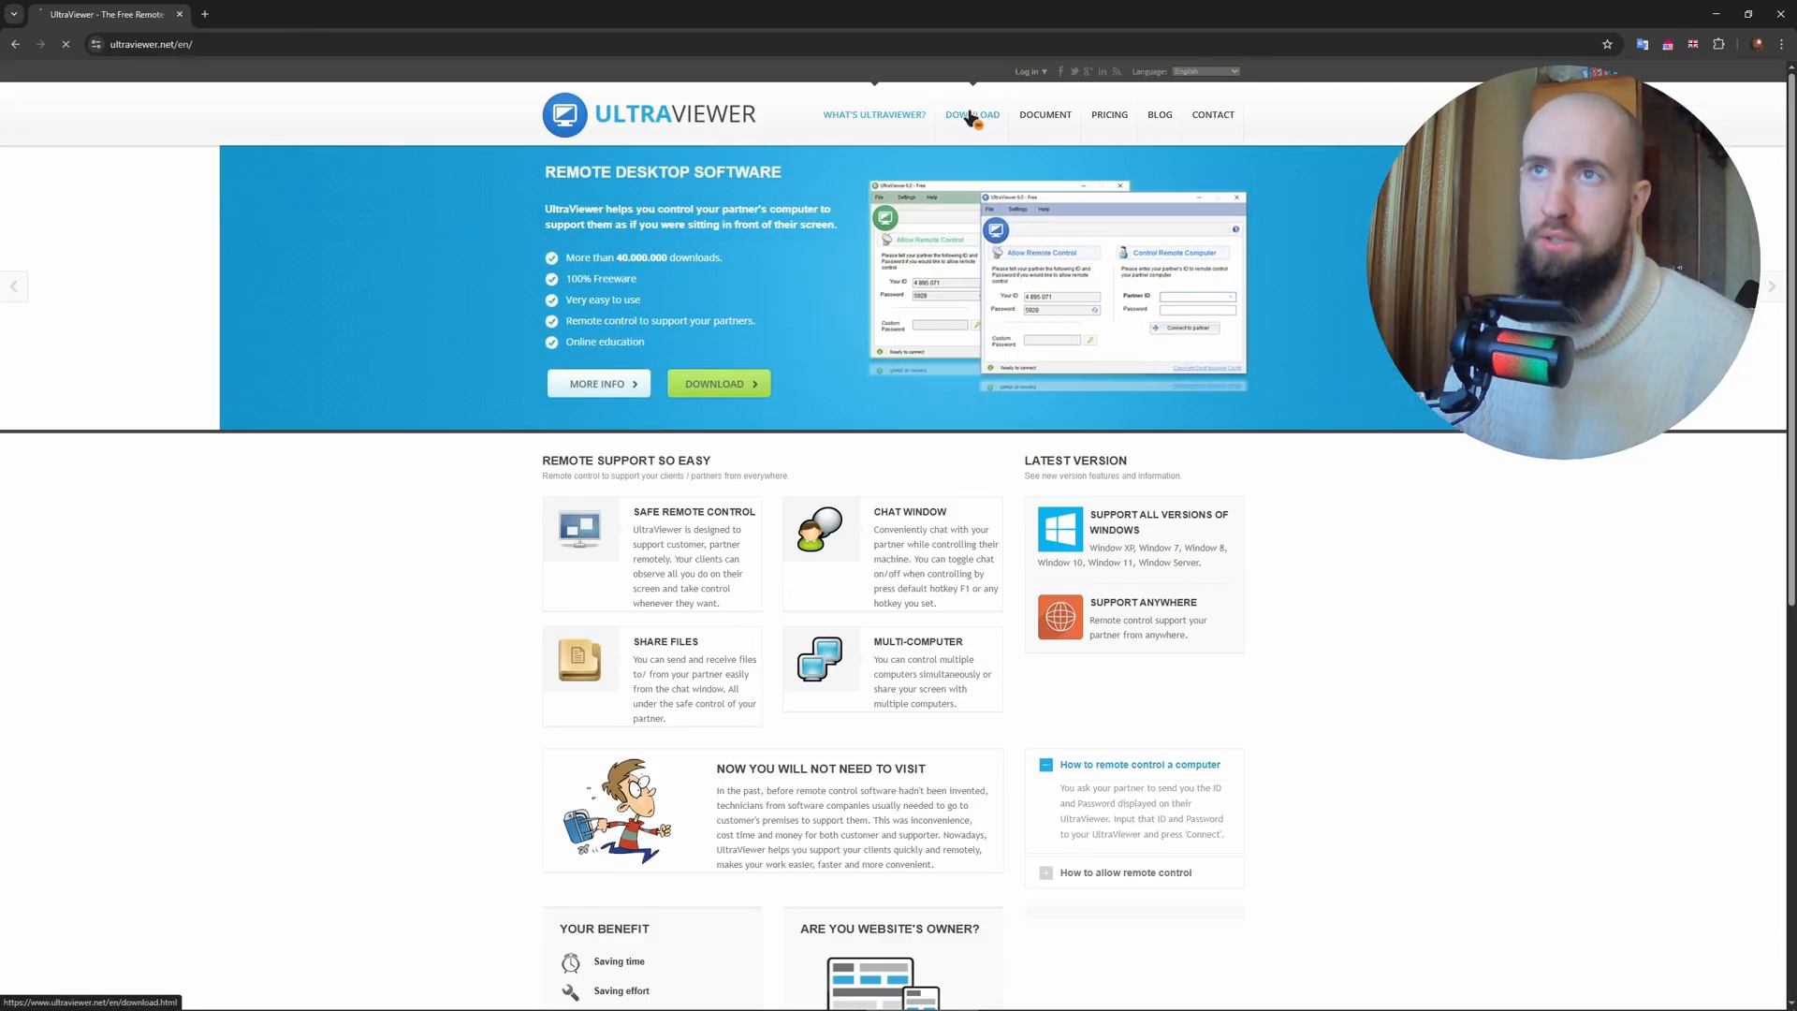
{"action": "left_click", "coordinate": [971, 114]}
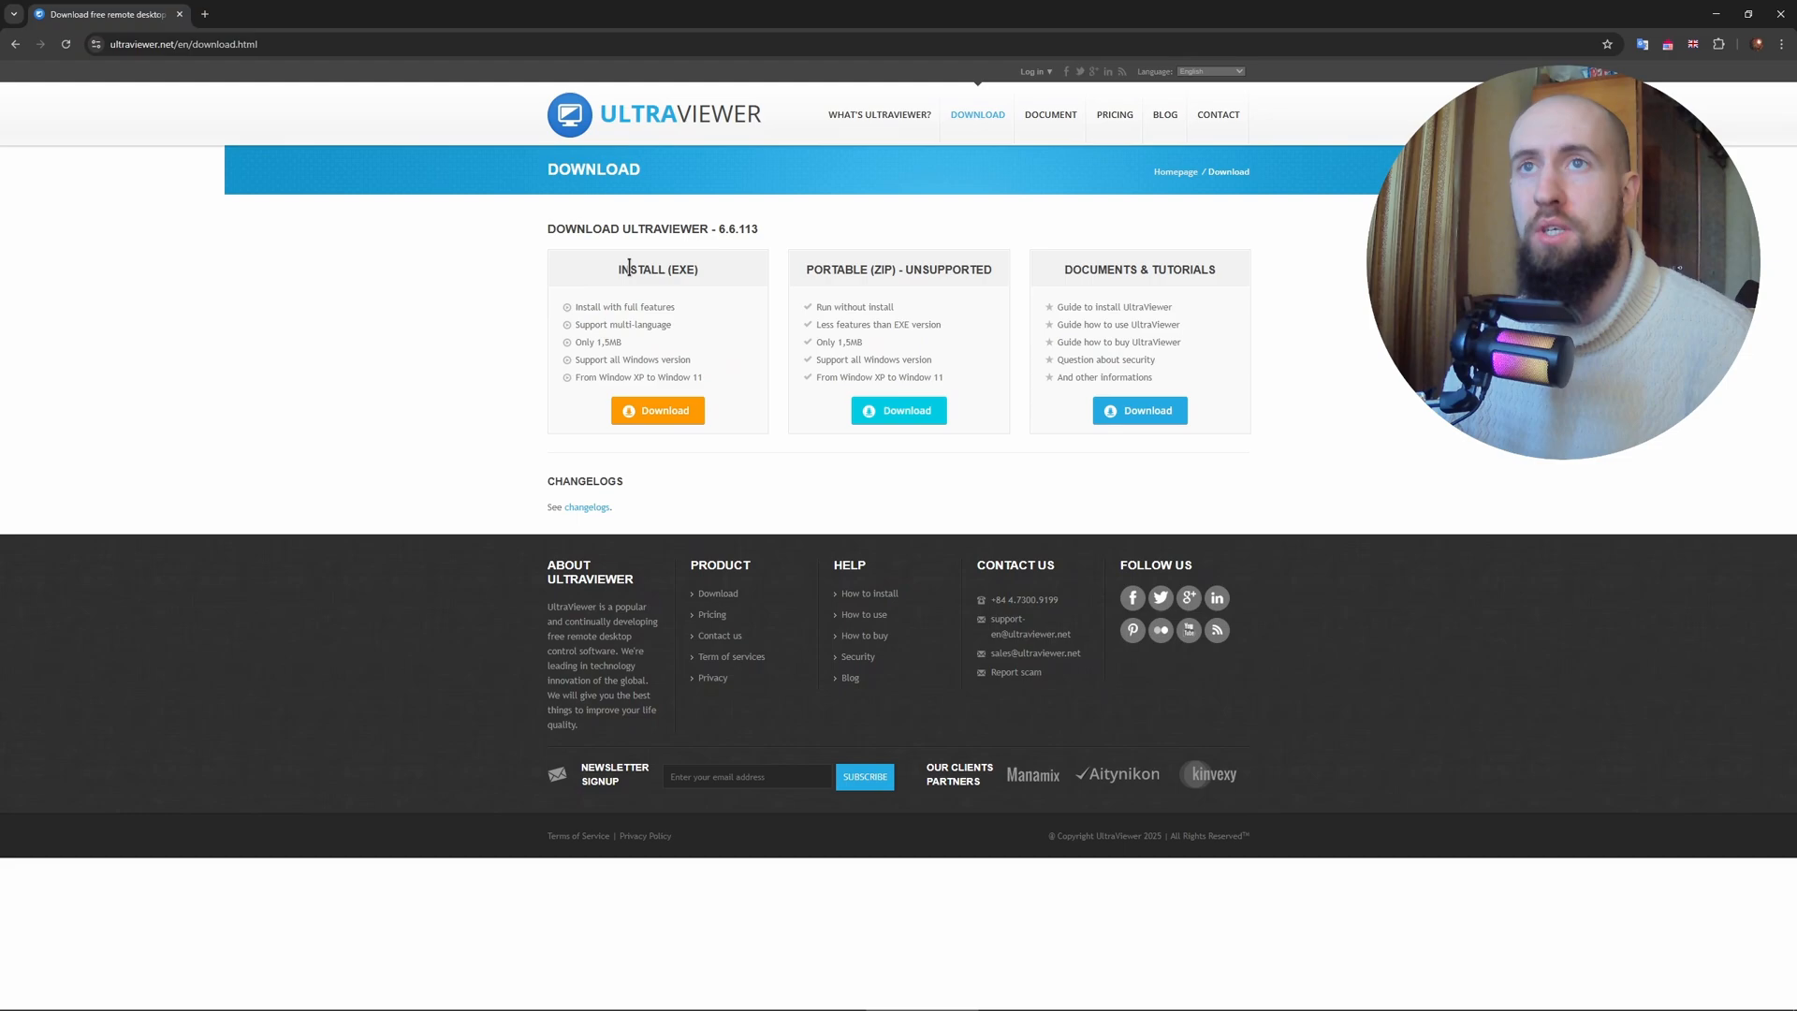
{"action": "mouse_move", "coordinate": [687, 269]}
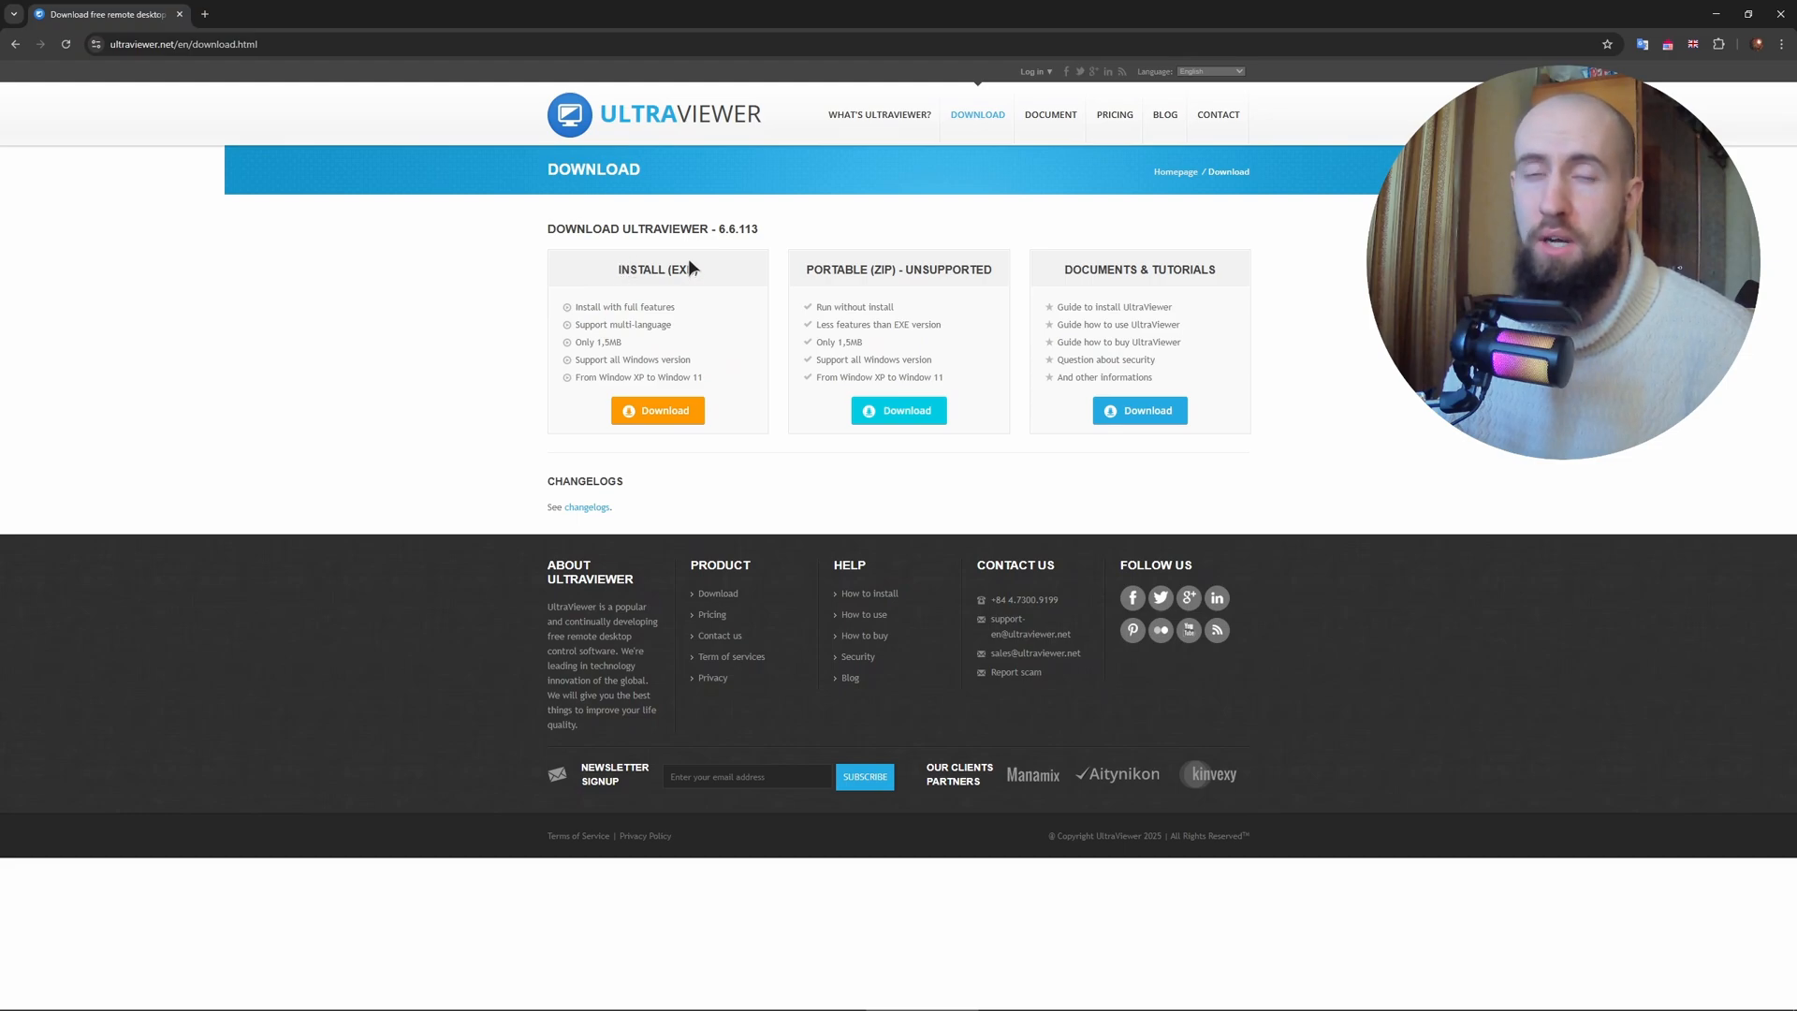
Download the UltraViewer Install (EXE) version and run the installer
{"action": "left_click", "coordinate": [657, 410]}
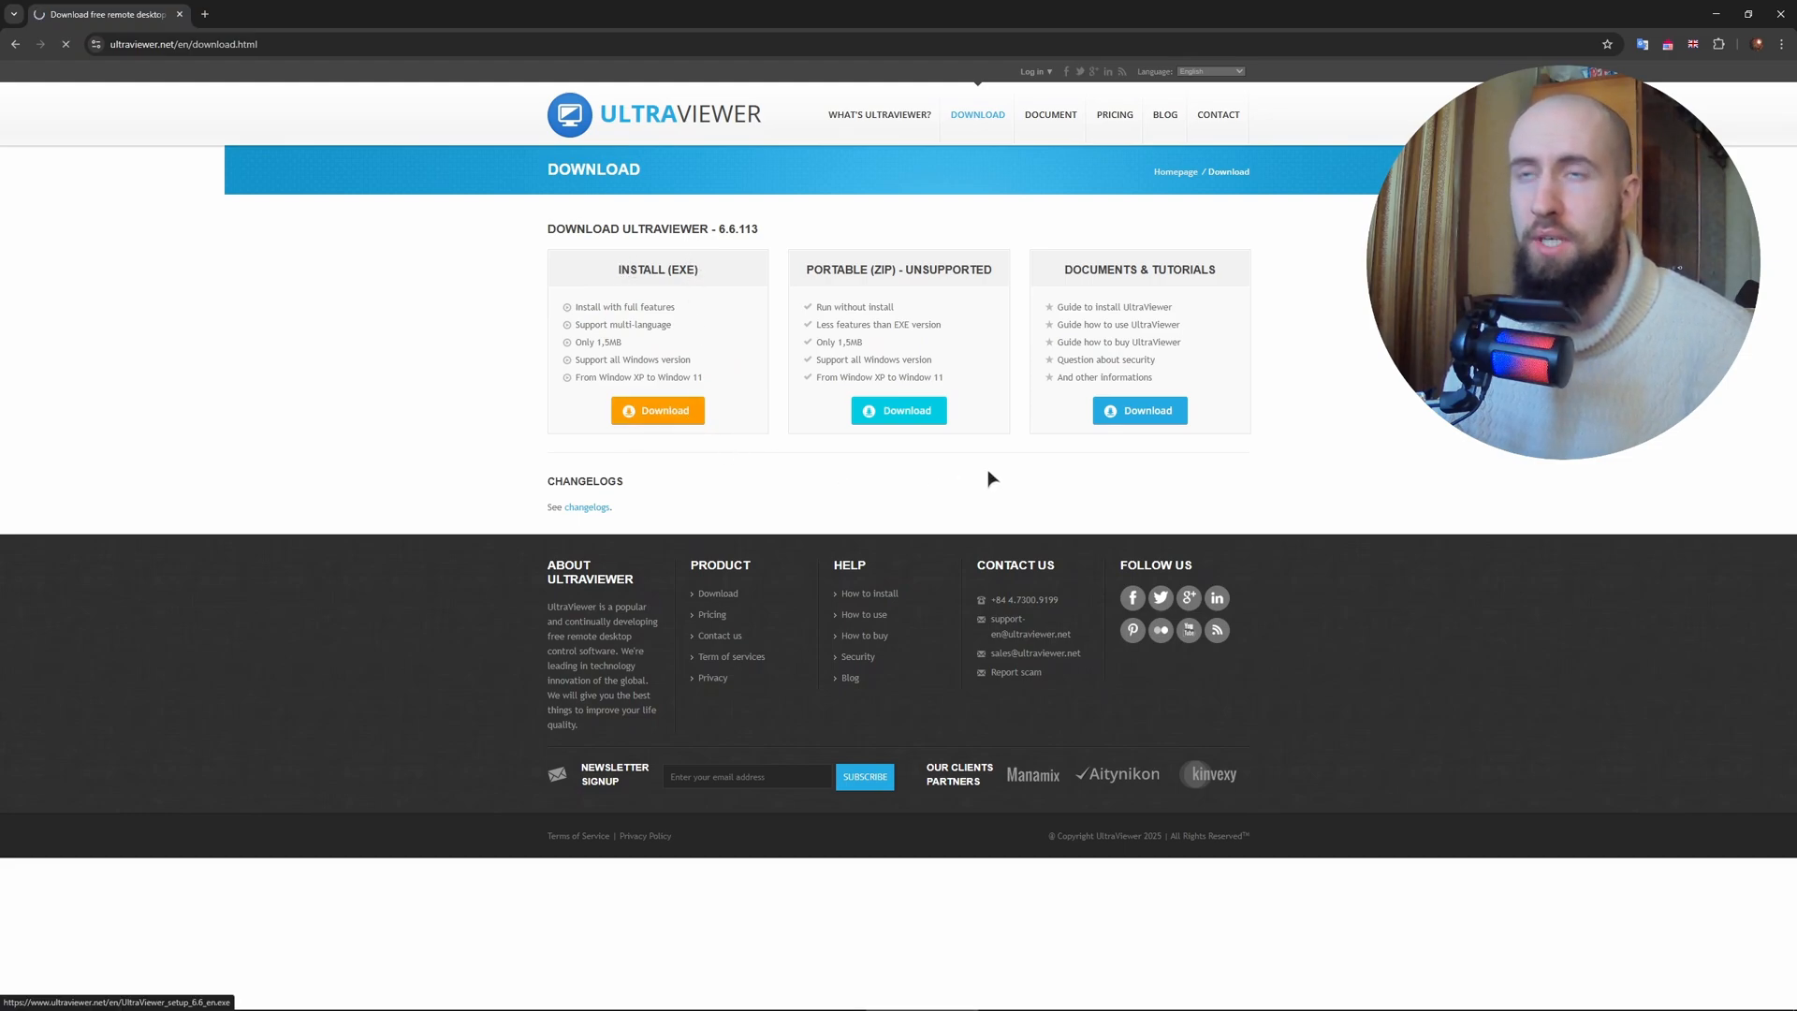
{"action": "left_click", "coordinate": [657, 410]}
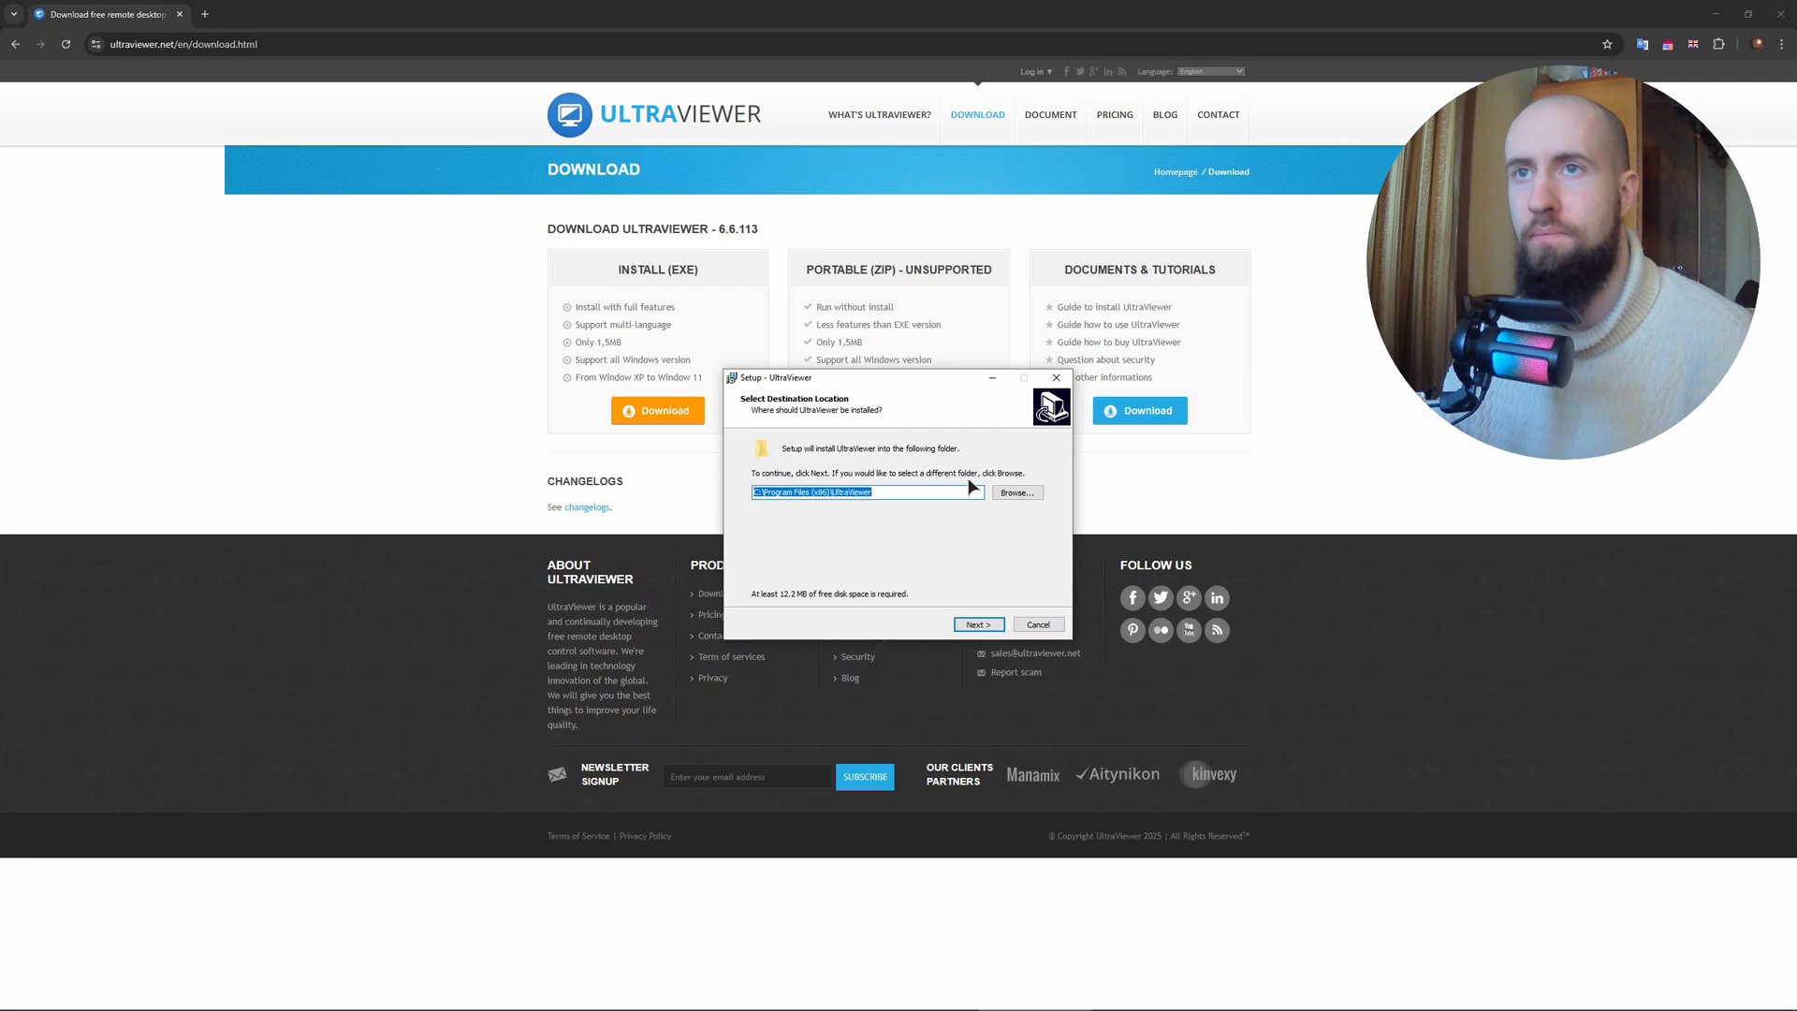
{"action": "mouse_move", "coordinate": [910, 390]}
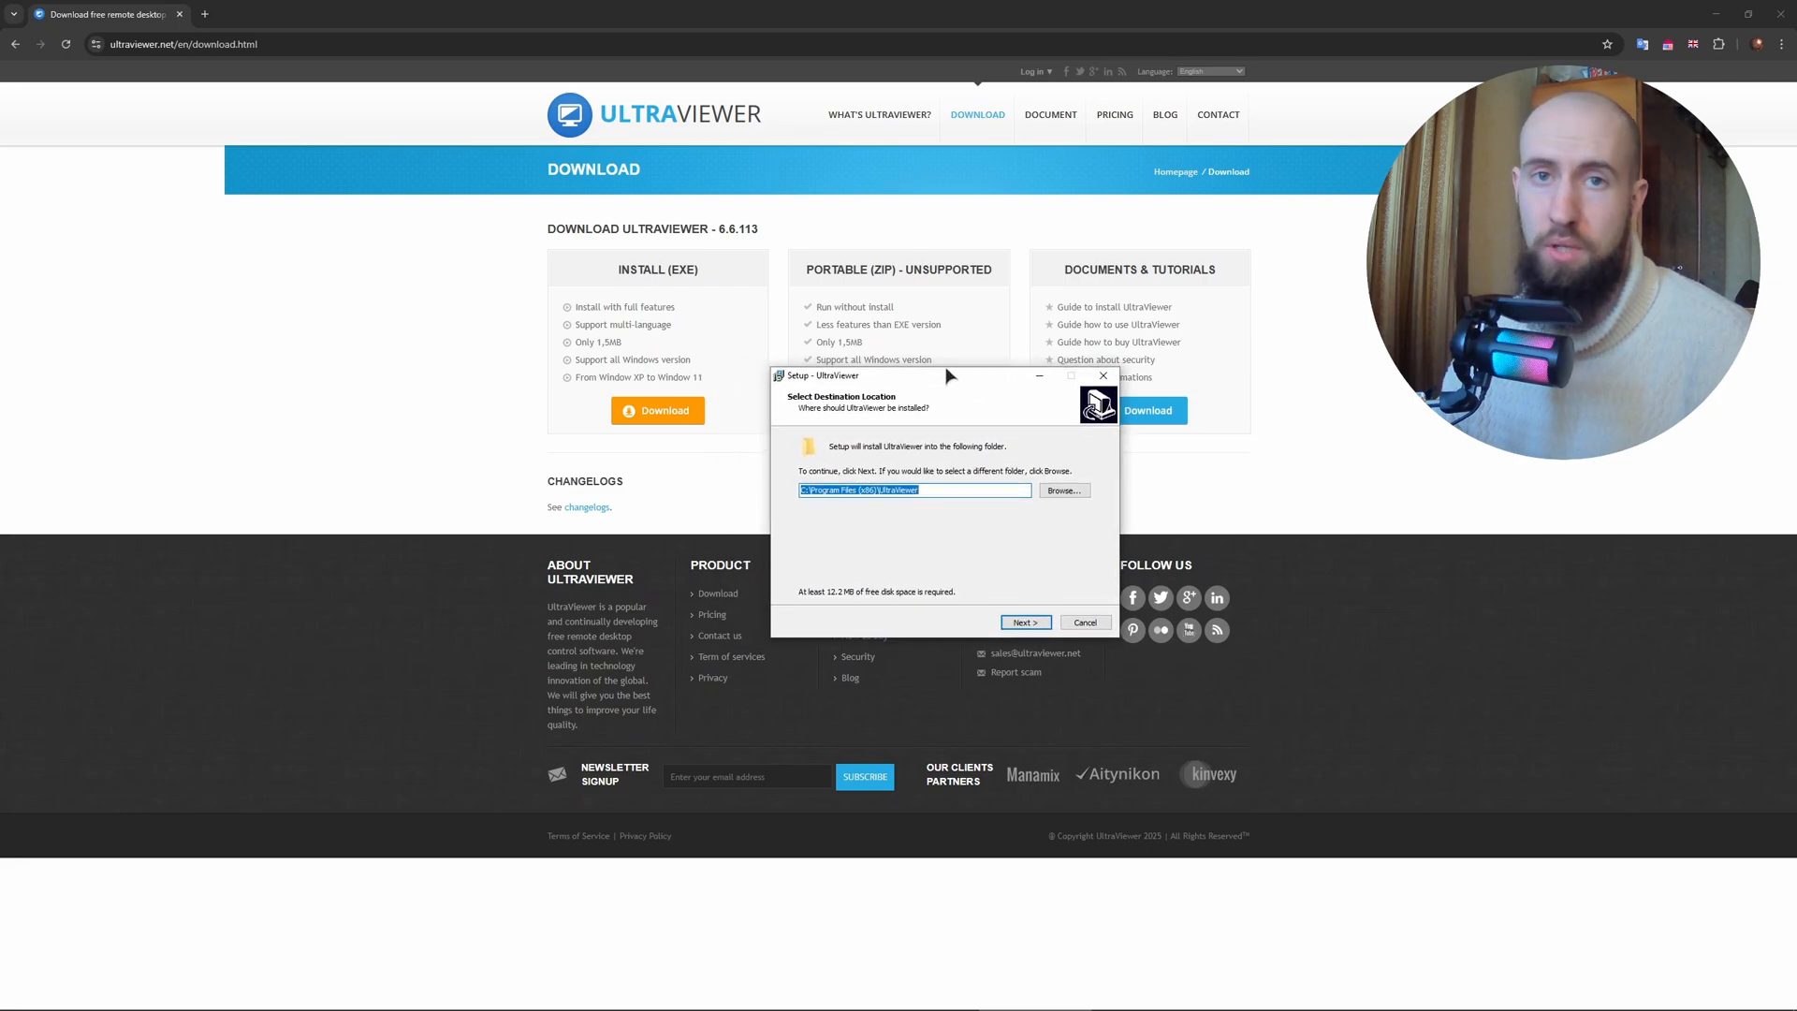
Install UltraViewer with the default folder, default Start Menu folder and a desktop shortcut
{"action": "left_click", "coordinate": [1024, 621]}
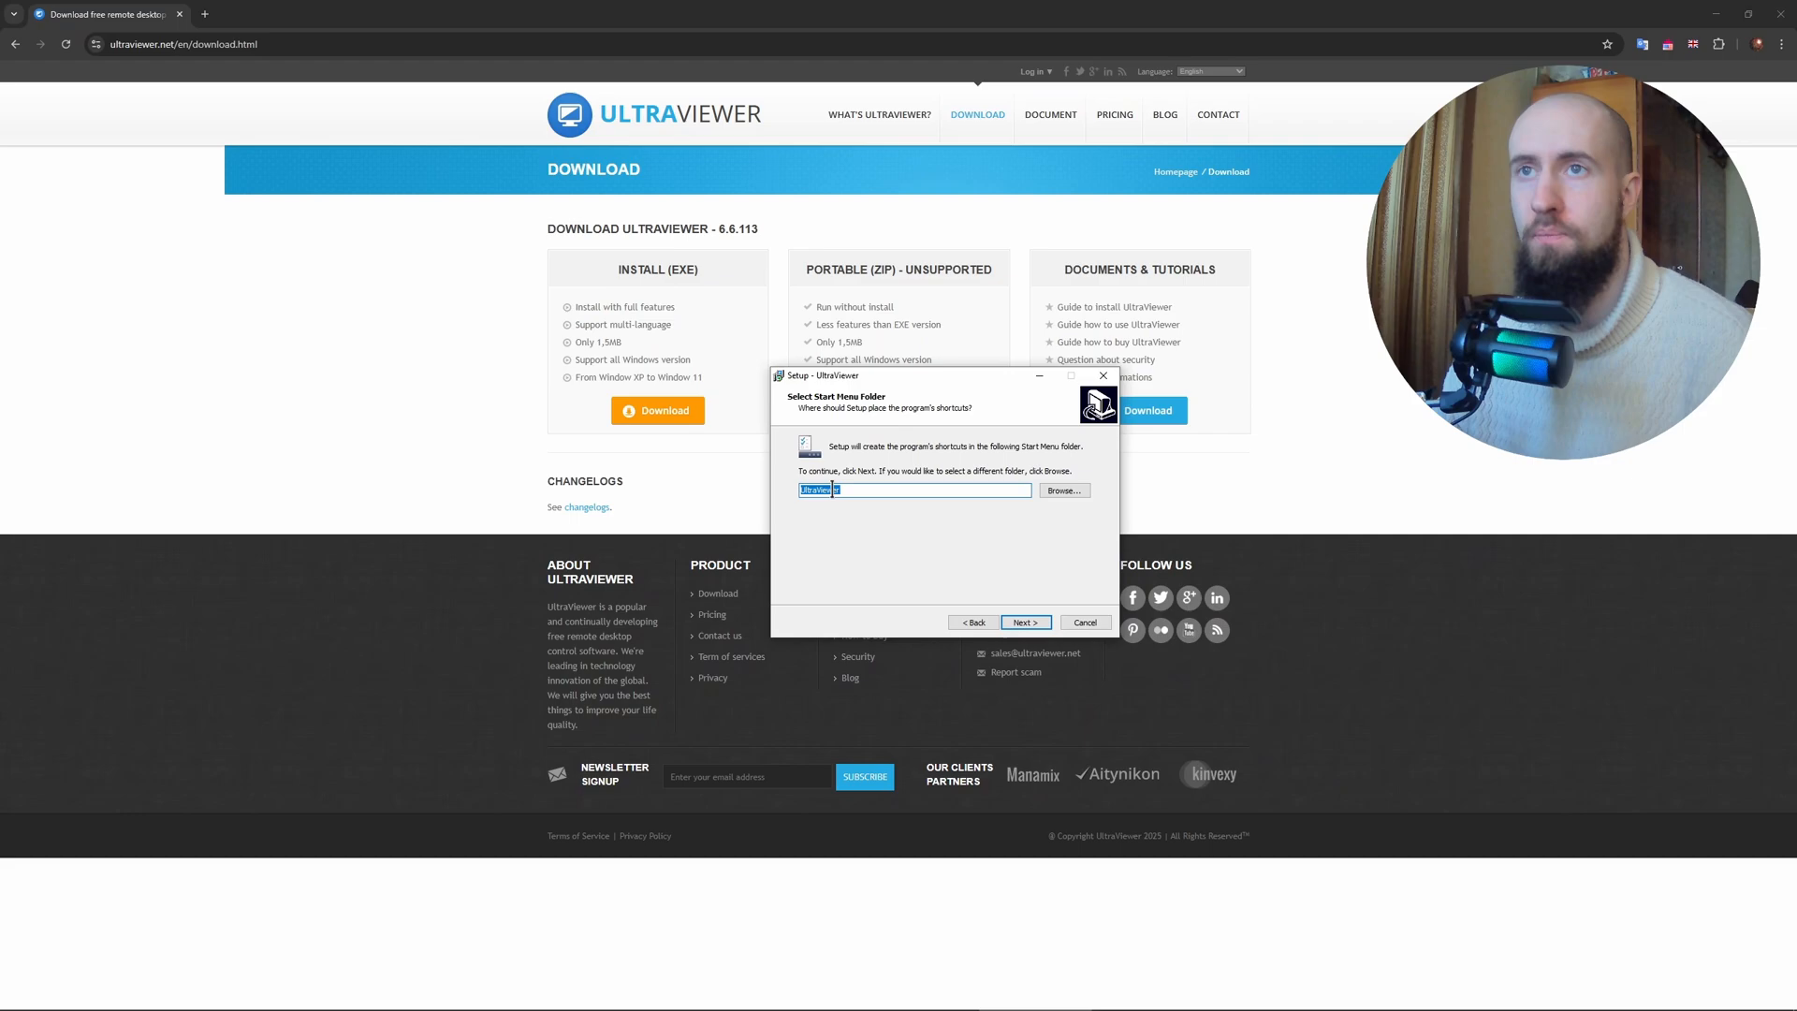
{"action": "left_click", "coordinate": [1024, 622]}
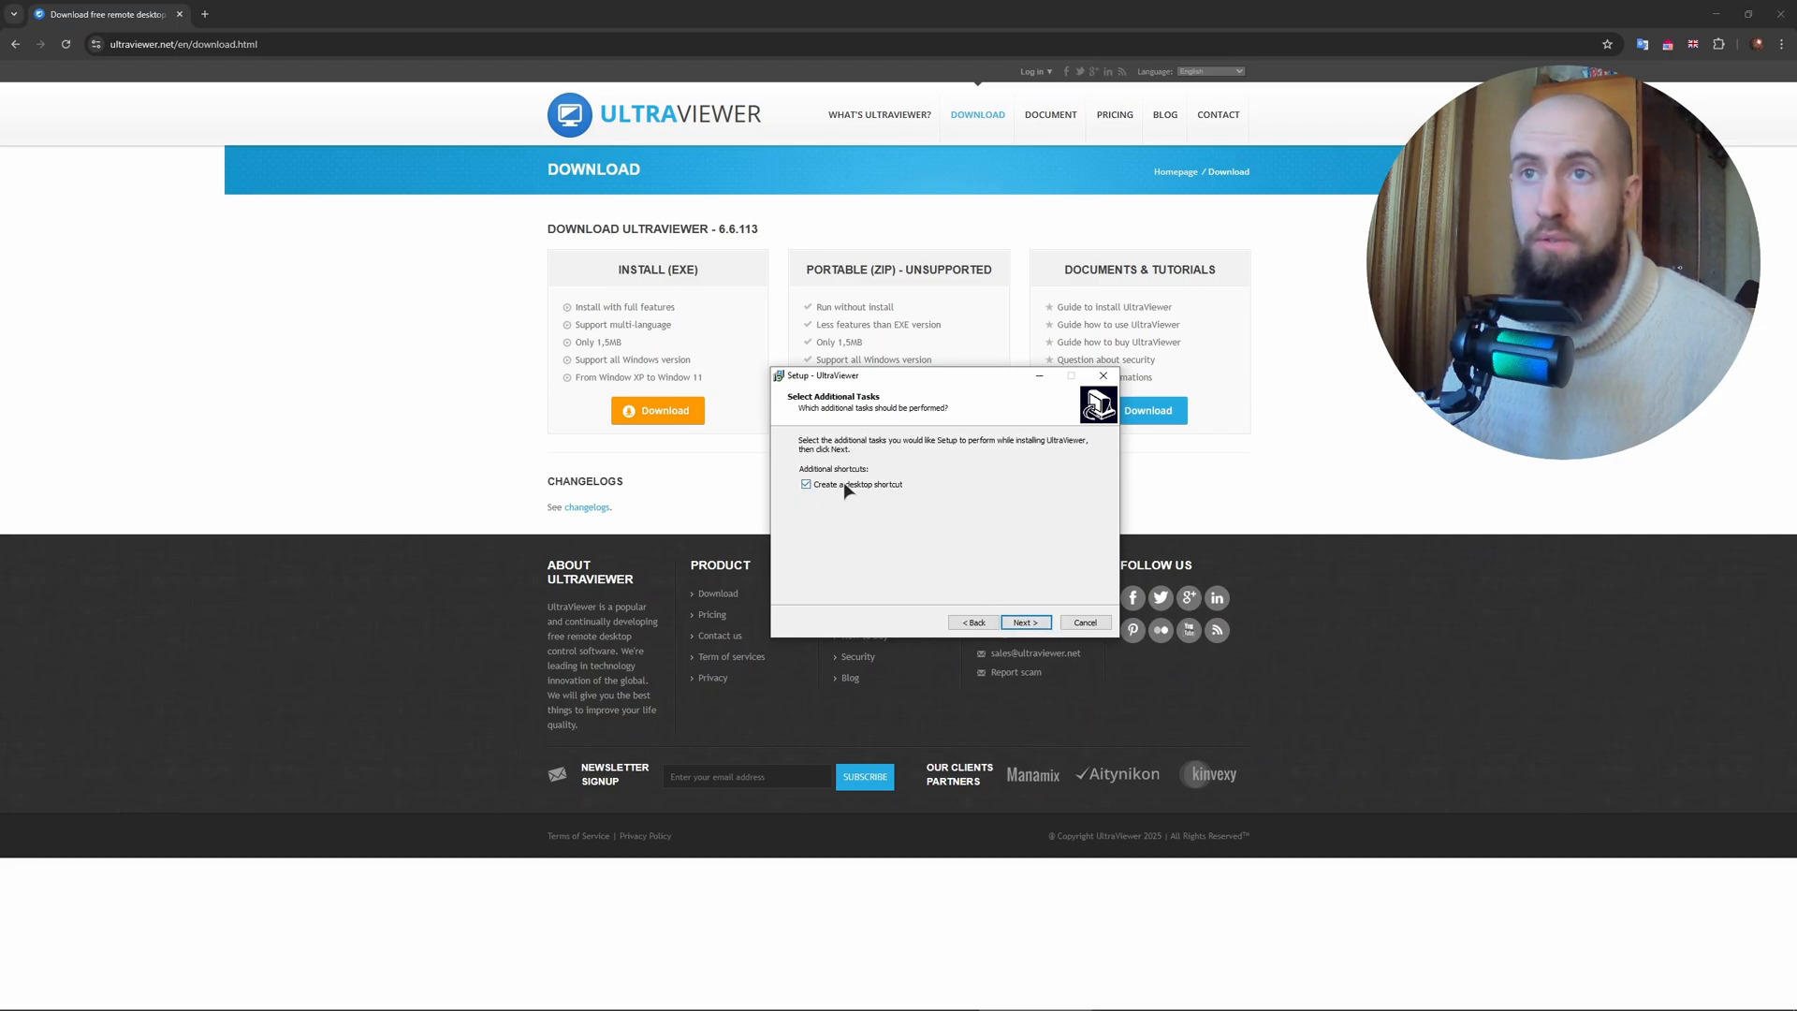
{"action": "left_click", "coordinate": [1024, 622]}
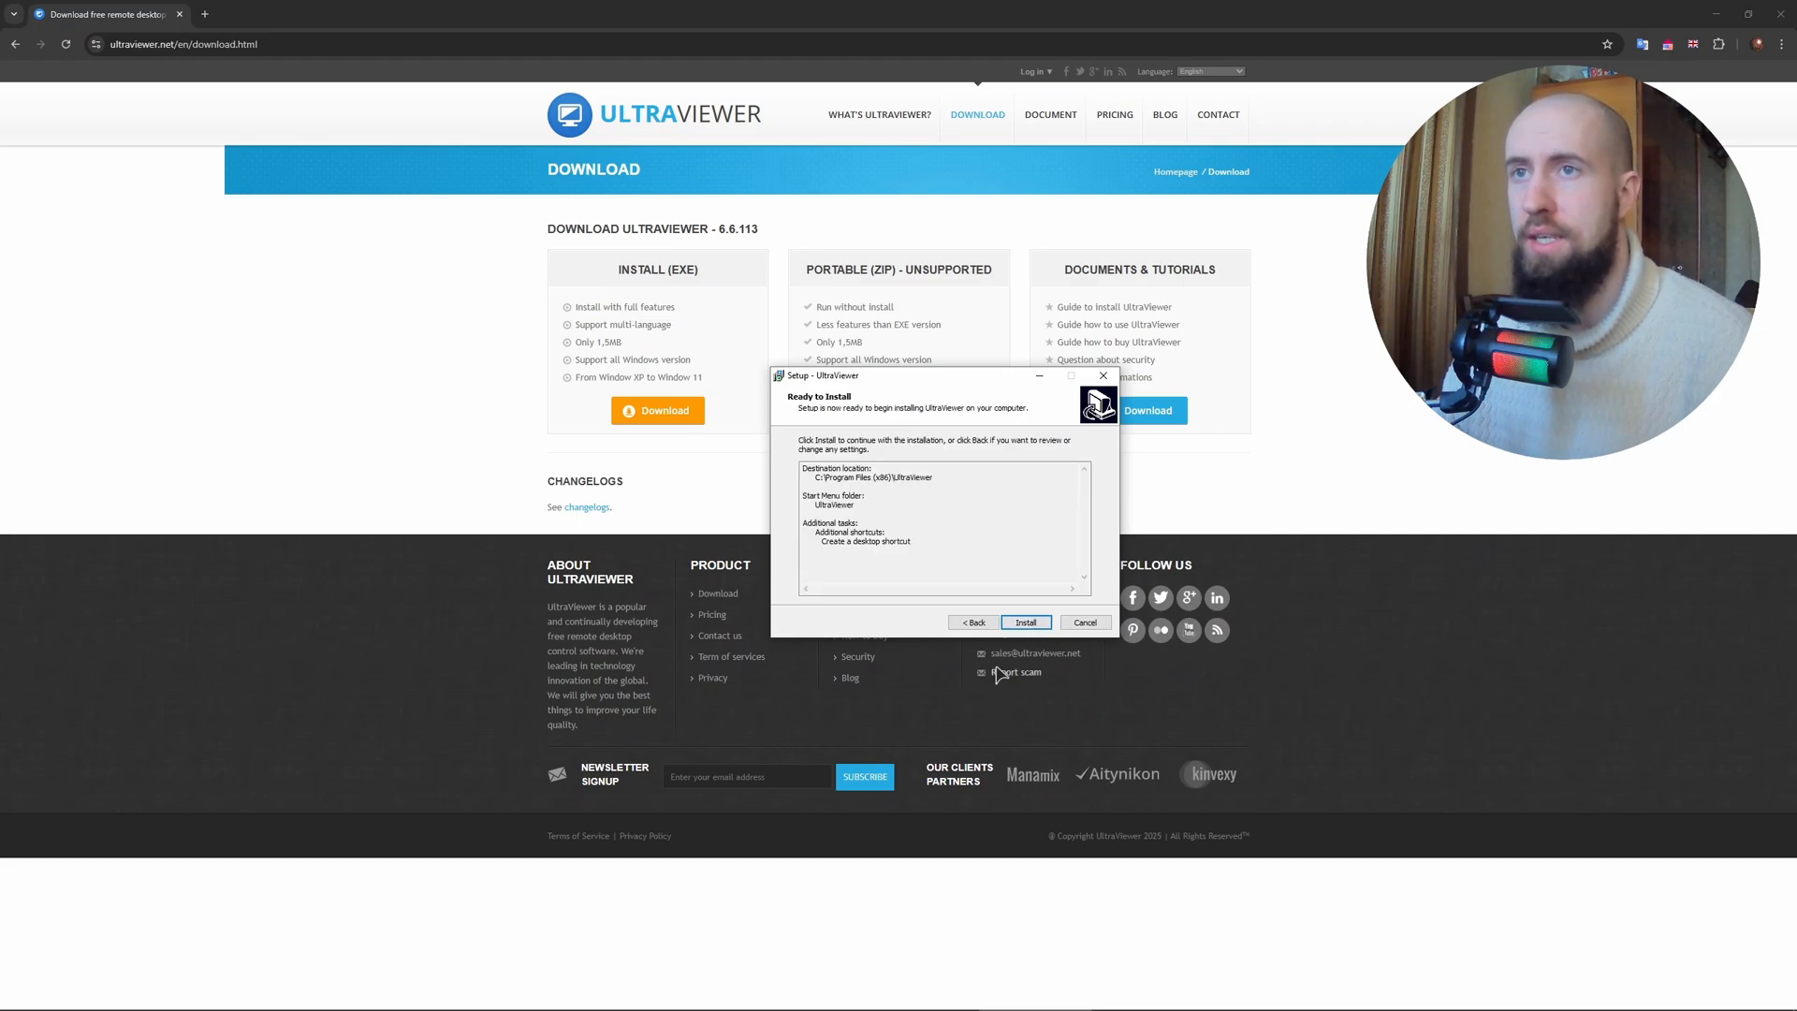
{"action": "left_click", "coordinate": [1024, 622]}
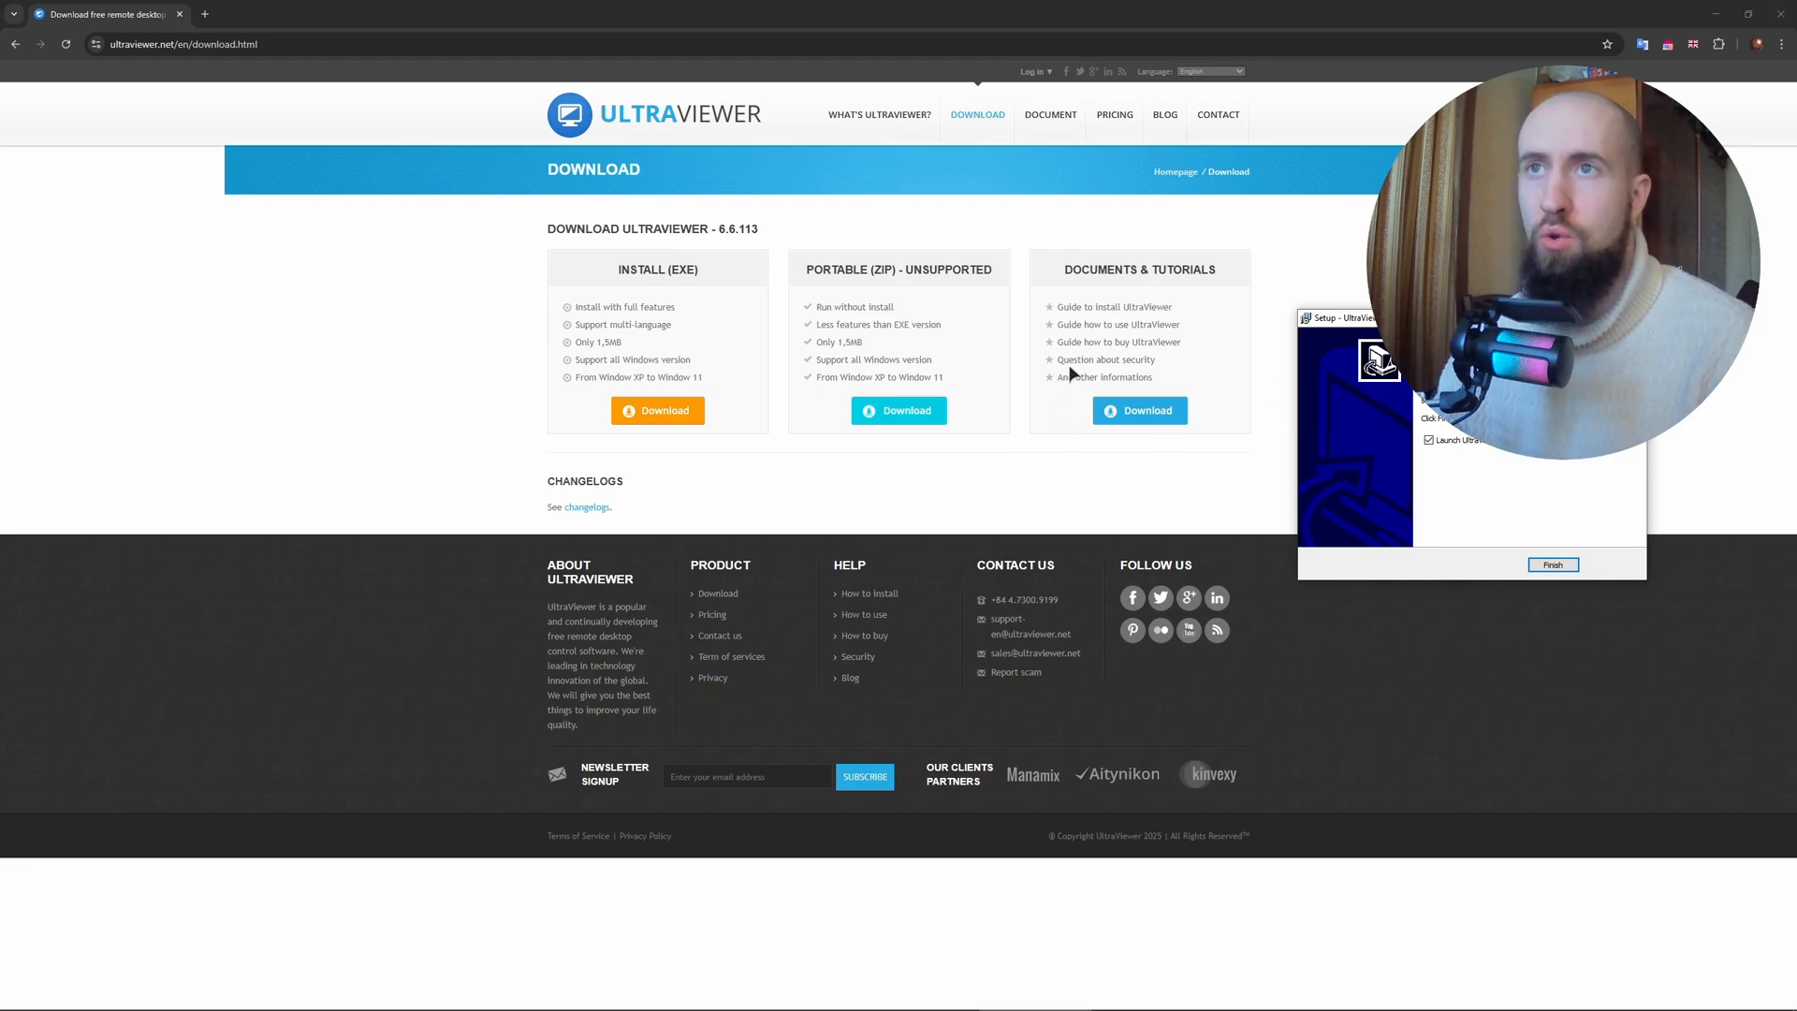
{"action": "mouse_move", "coordinate": [843, 296]}
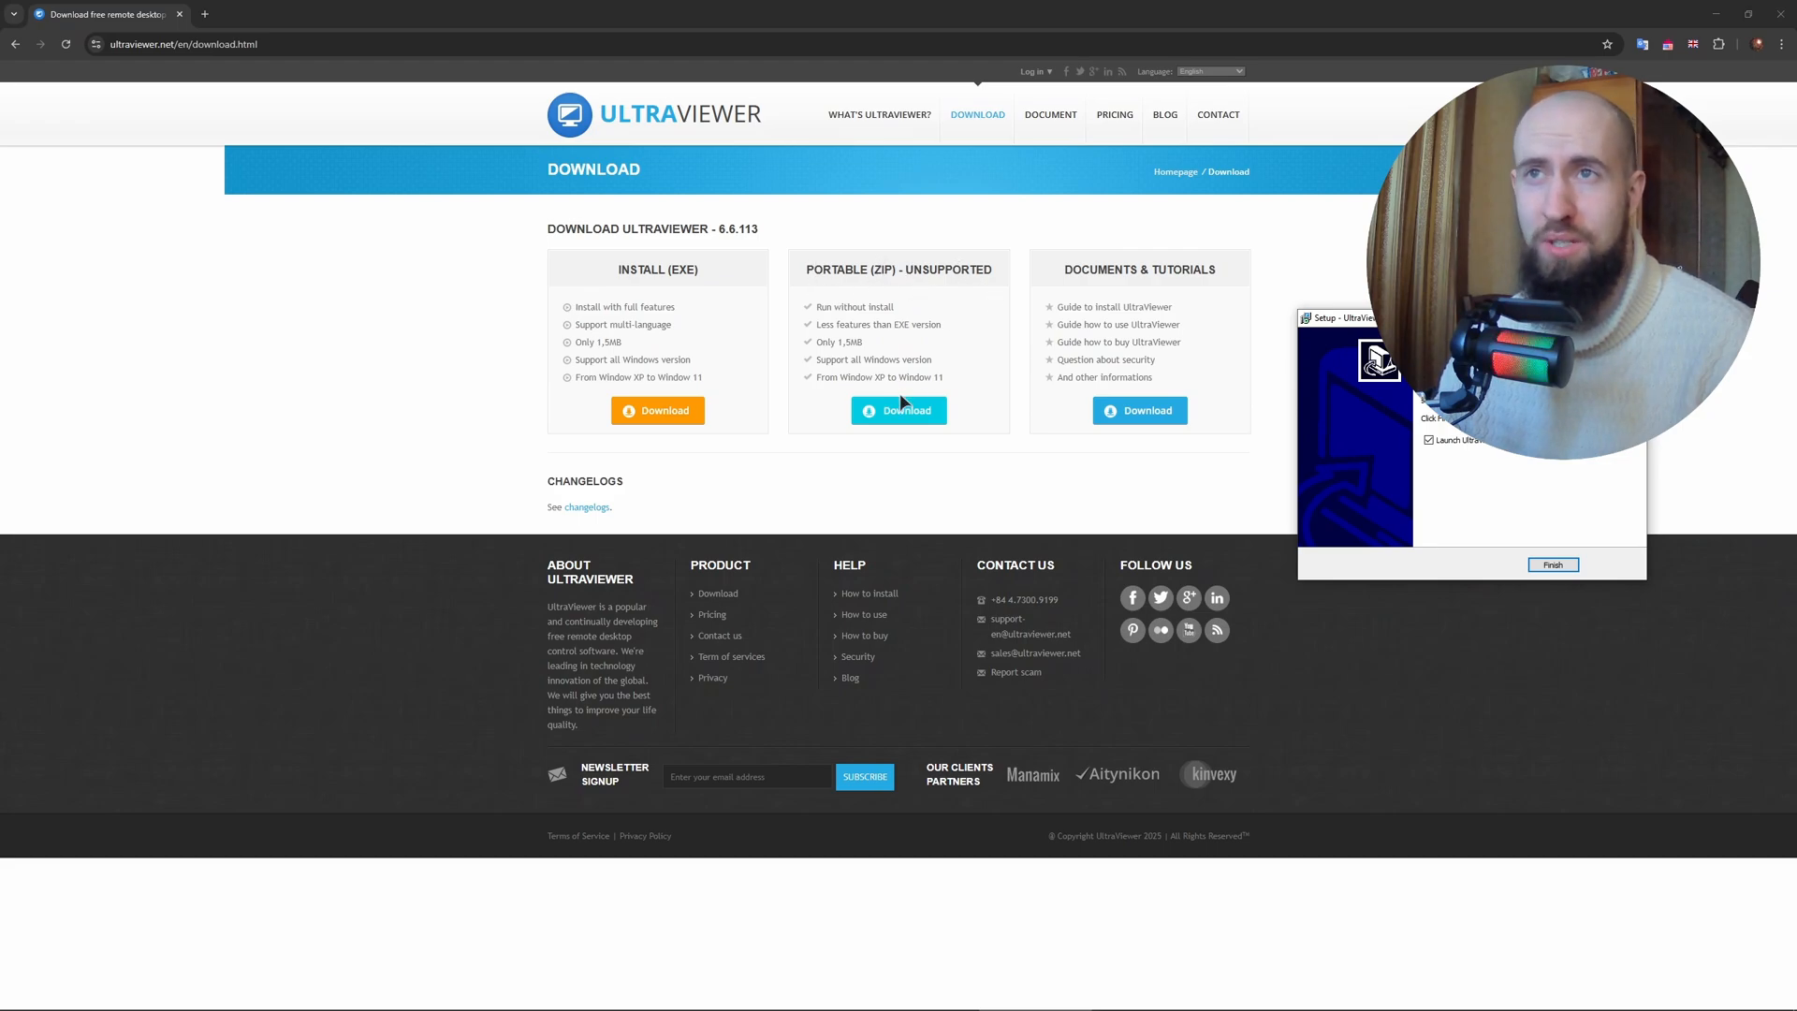
{"action": "mouse_move", "coordinate": [917, 272]}
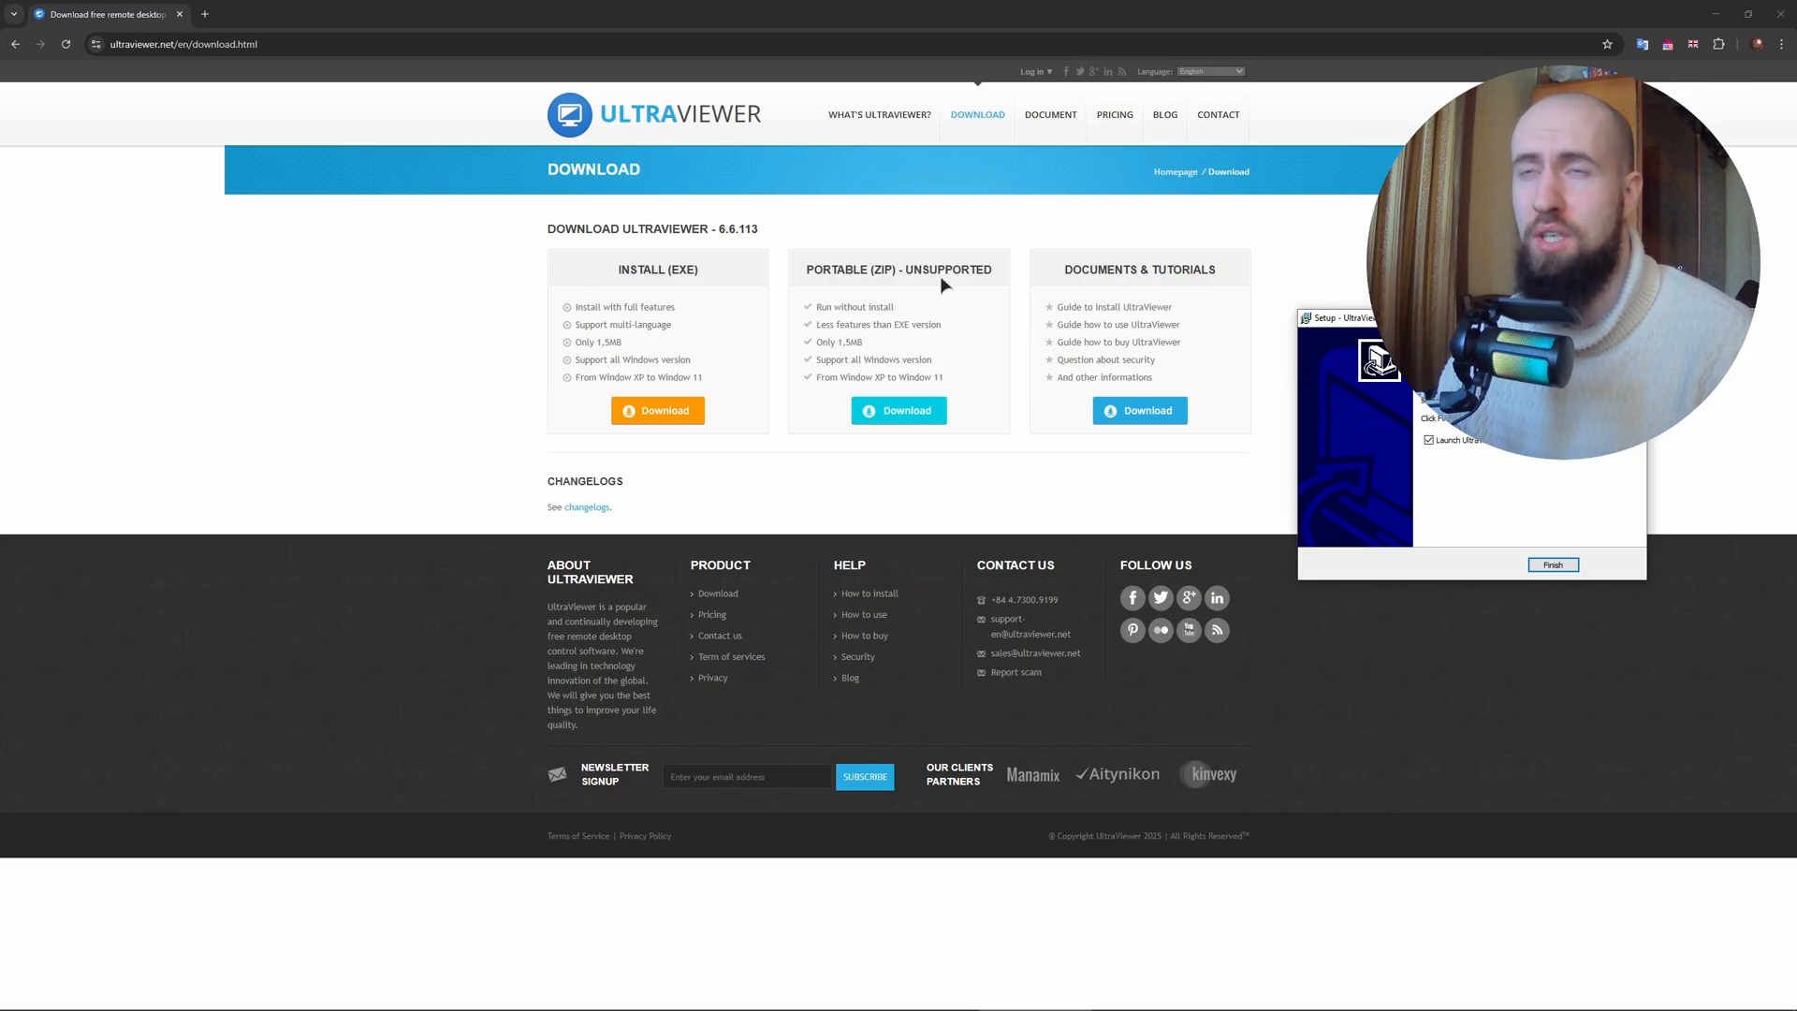
{"action": "mouse_move", "coordinate": [983, 305]}
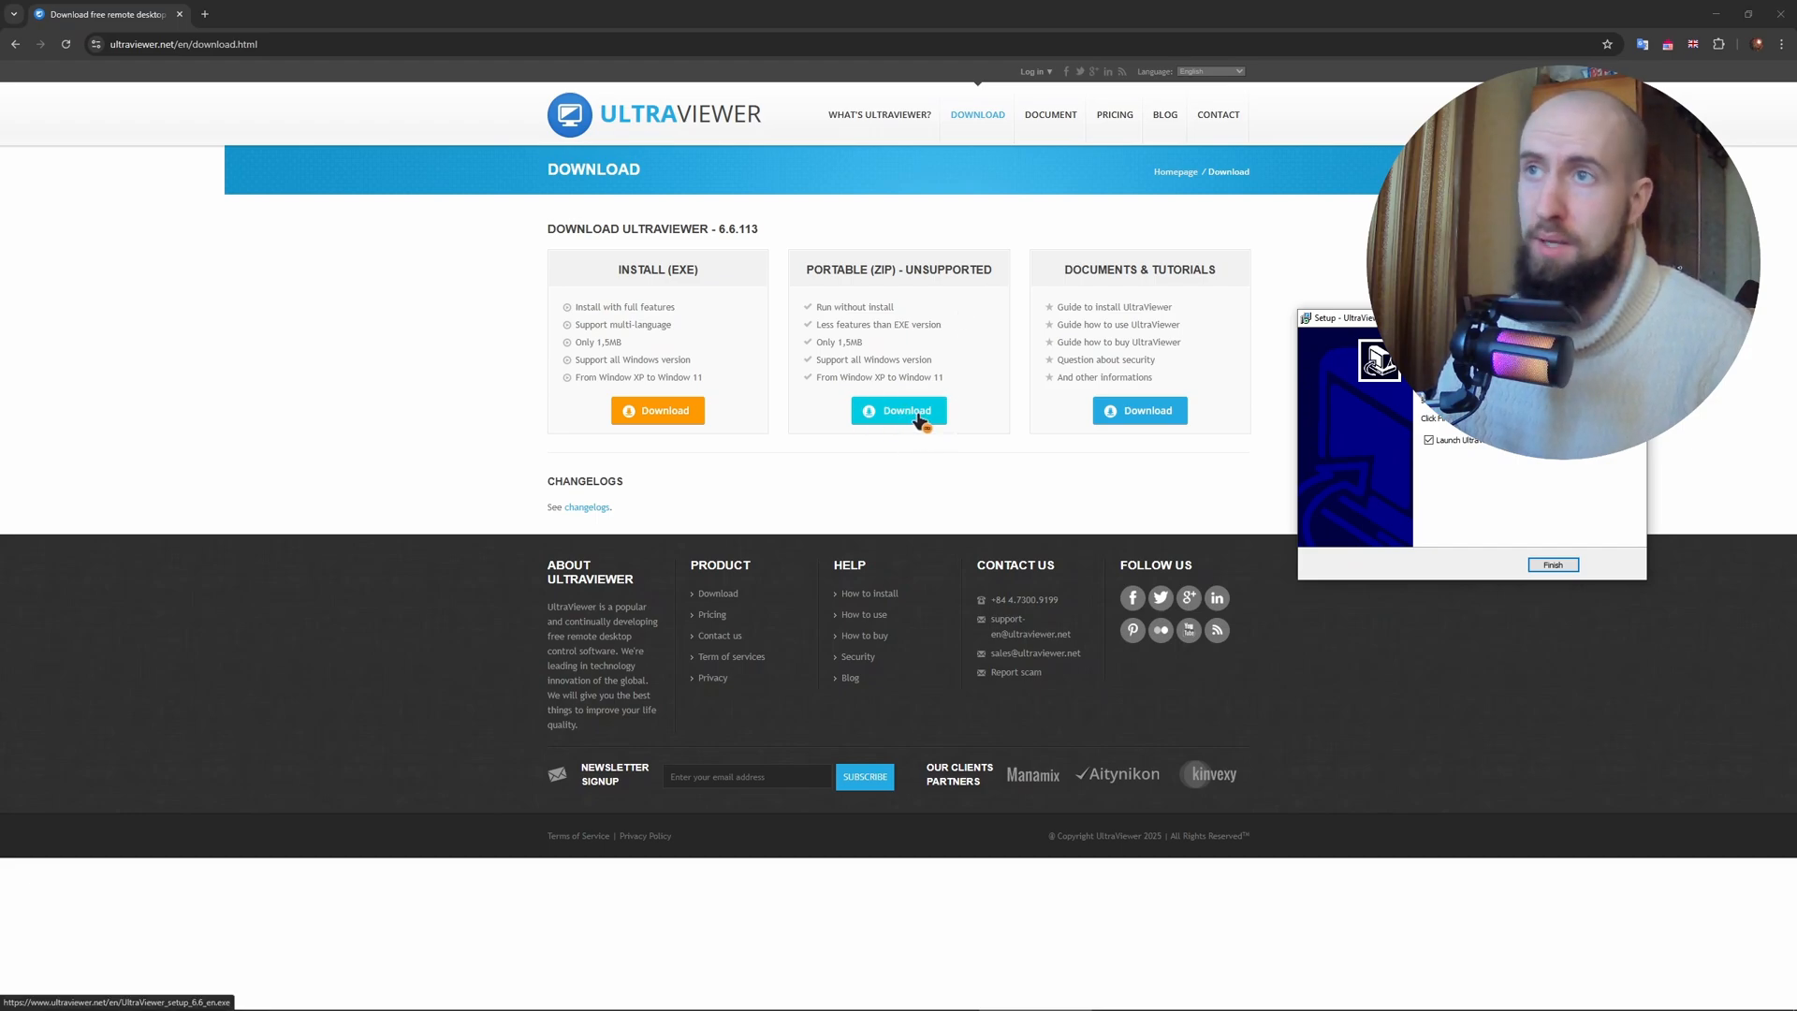
{"action": "mouse_move", "coordinate": [943, 426]}
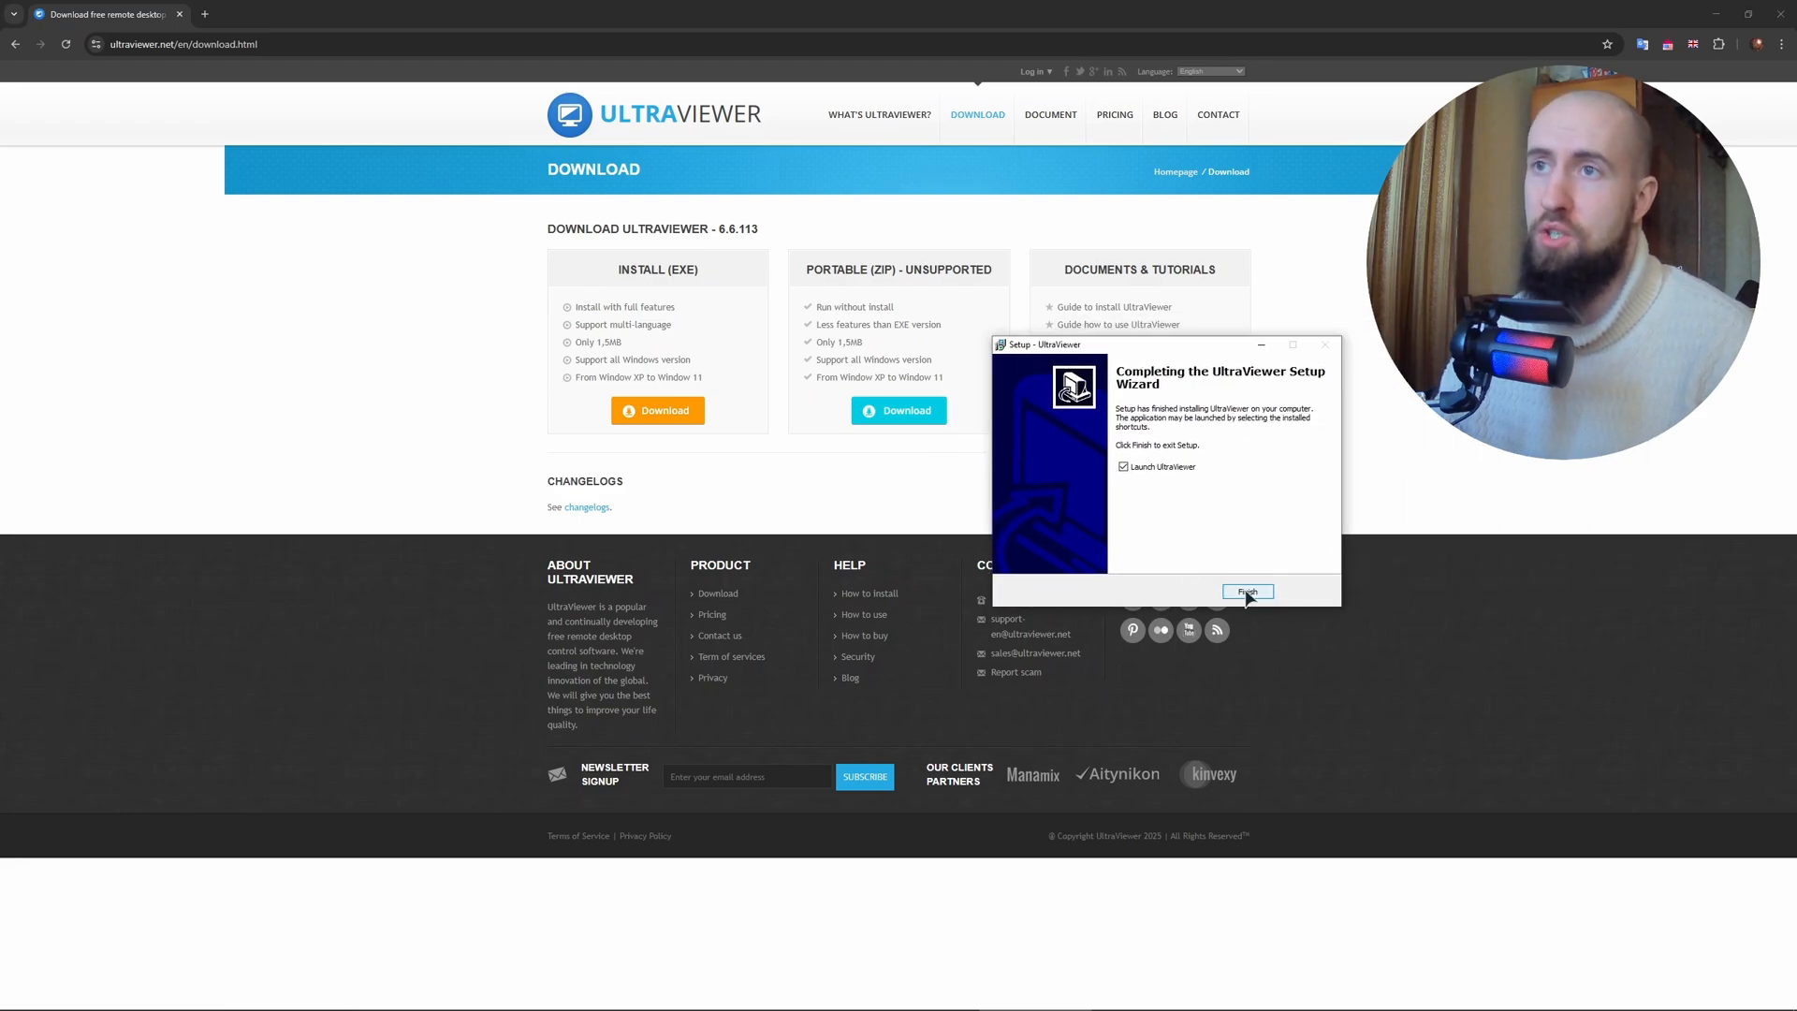
Finish the setup wizard with 'Launch UltraViewer' kept checked
{"action": "left_click", "coordinate": [1247, 592]}
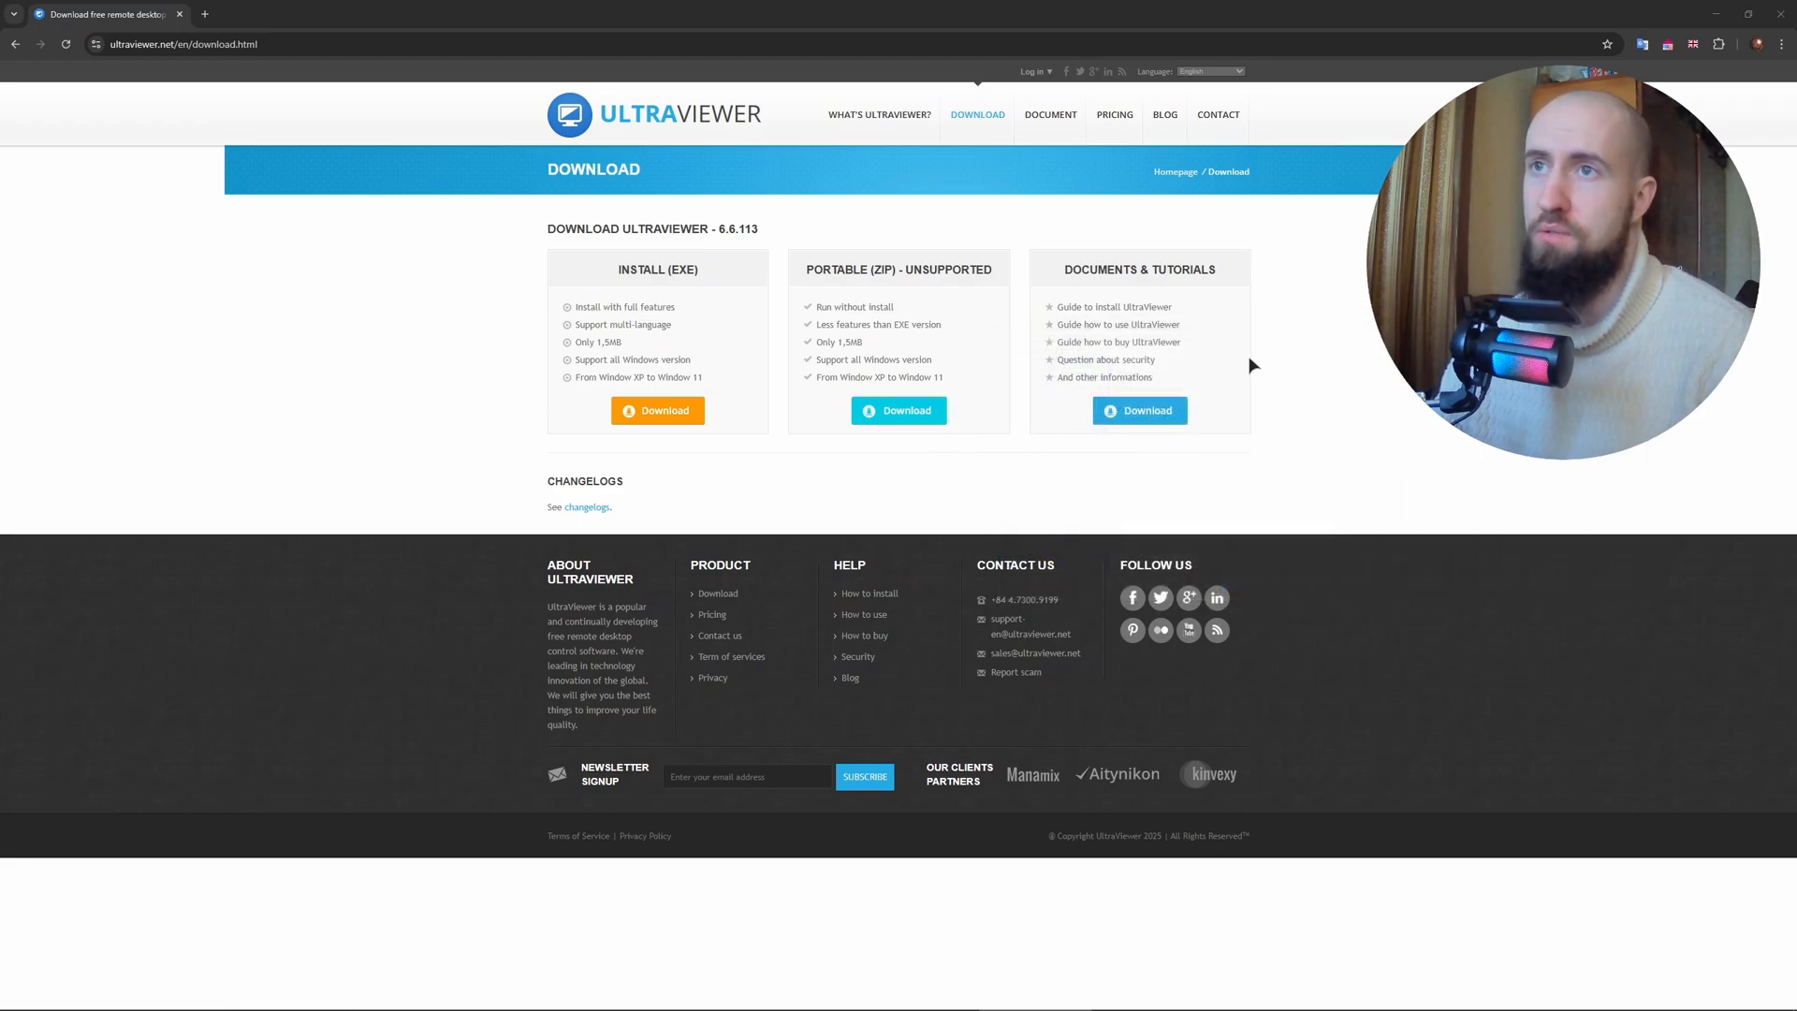